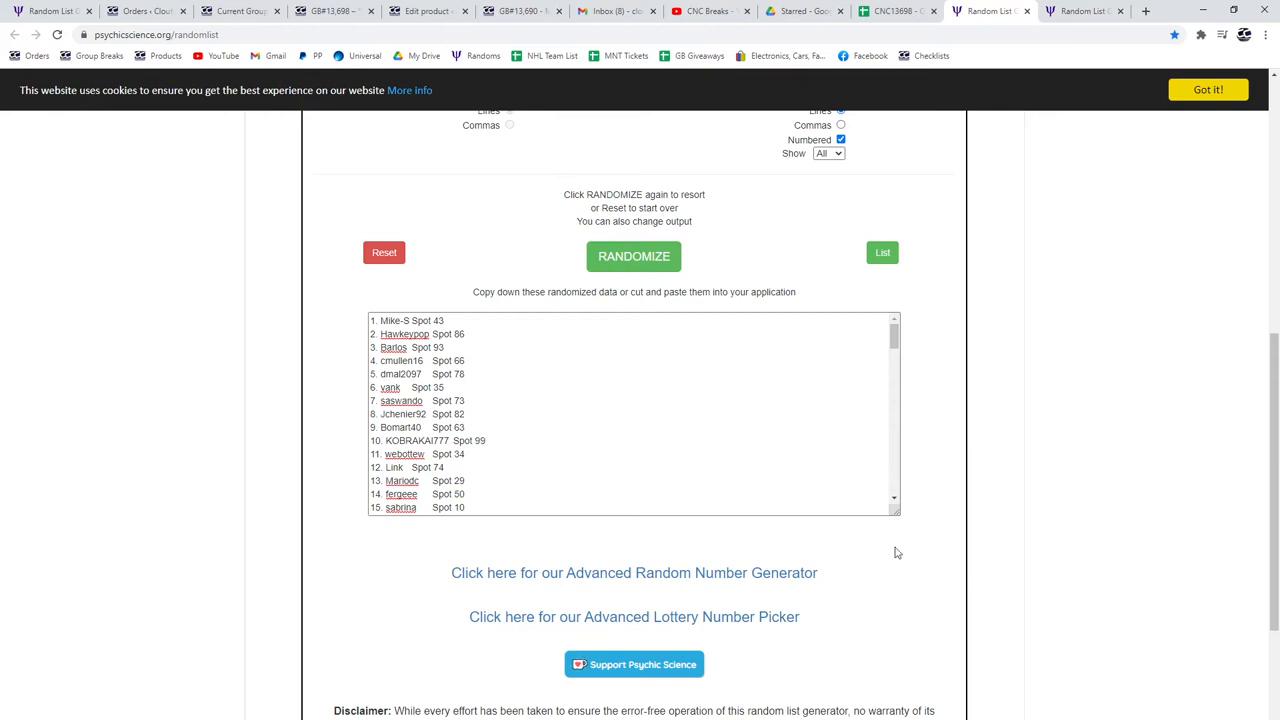
# - Shuffle the 100 card items in Random List Generator and select the full randomized output beside the spot list
pyautogui.click(634, 256)
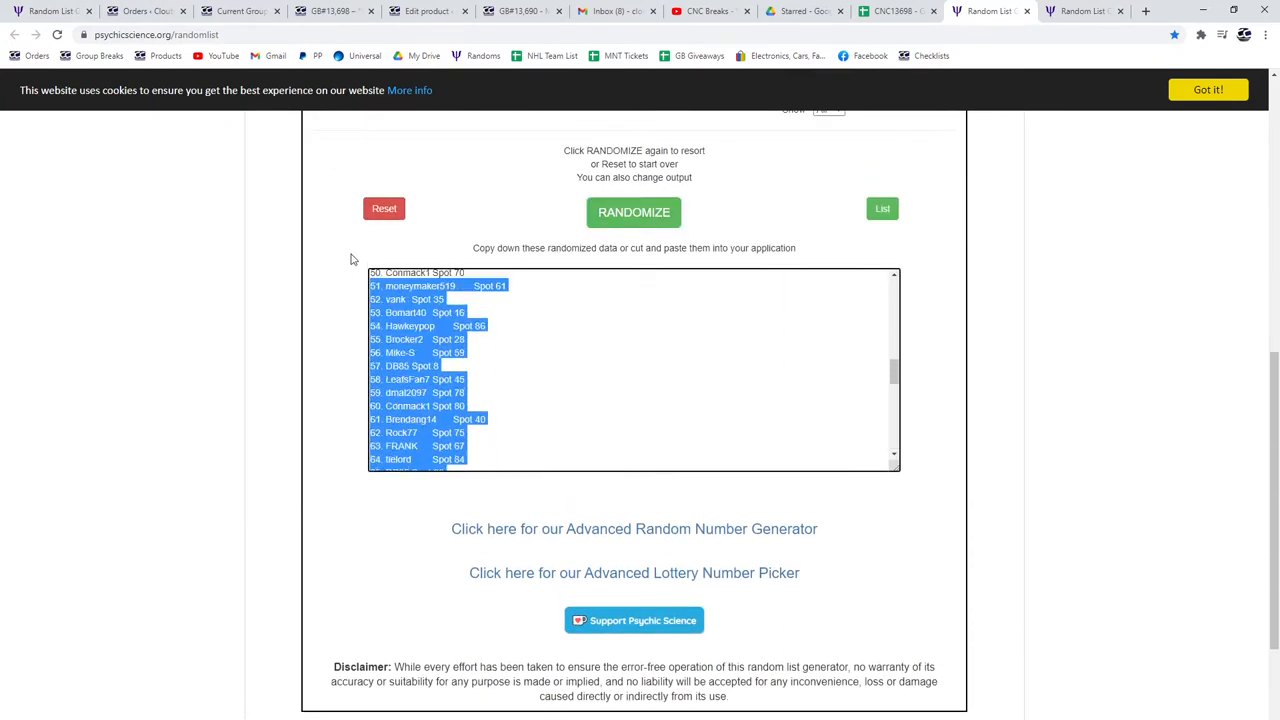
pyautogui.click(892, 12)
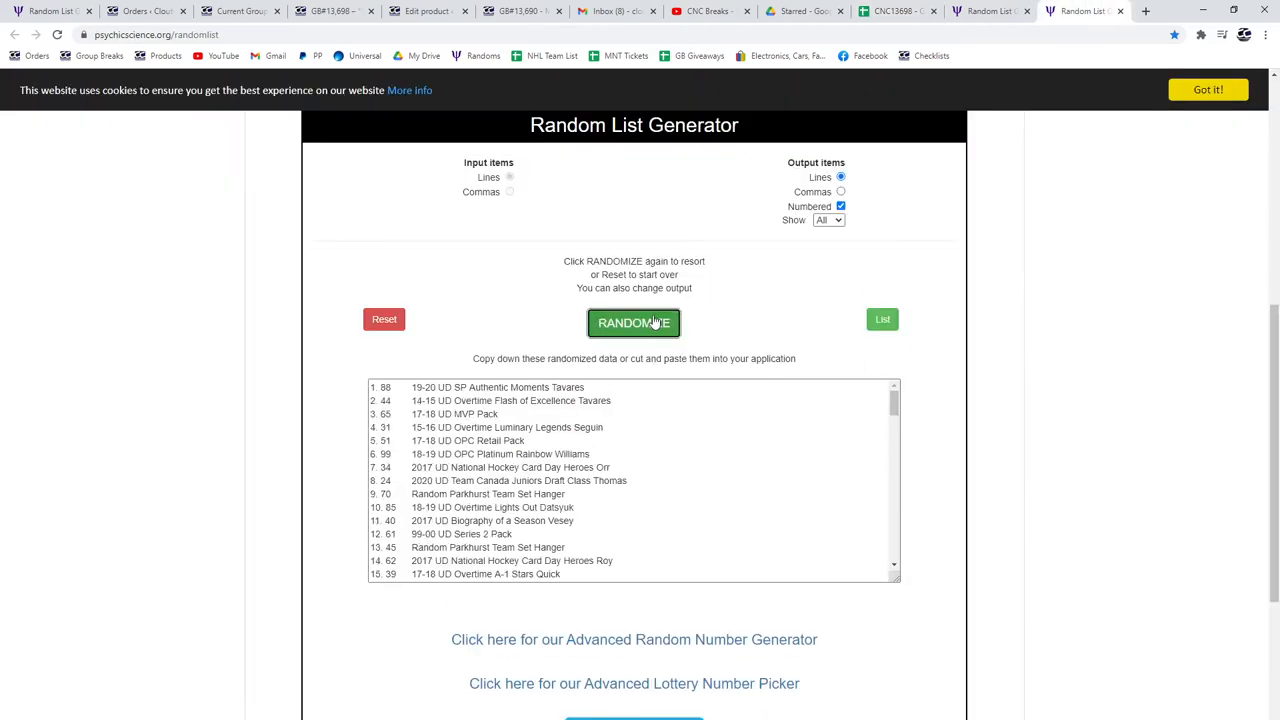
pyautogui.click(634, 322)
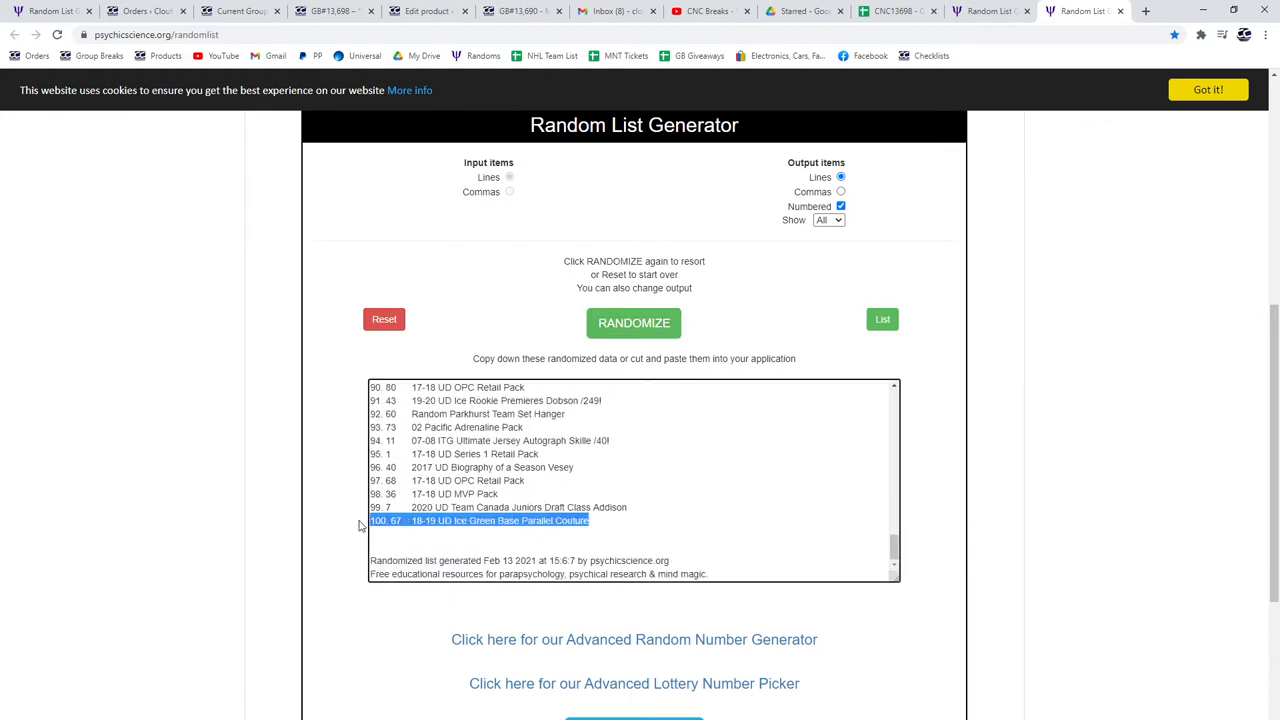
pyautogui.click(634, 322)
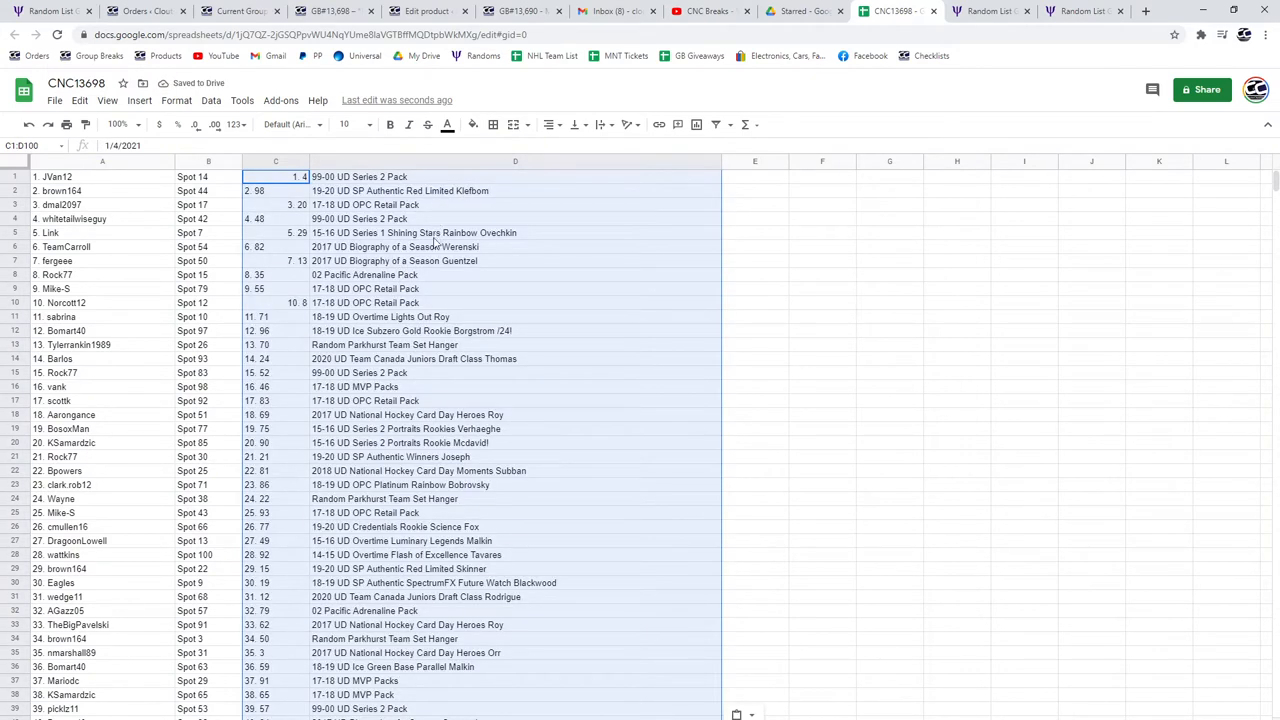
# - Bold the Borgstrom /24 rookie hit row and review the paired spots down through about row 85
pyautogui.click(410, 330)
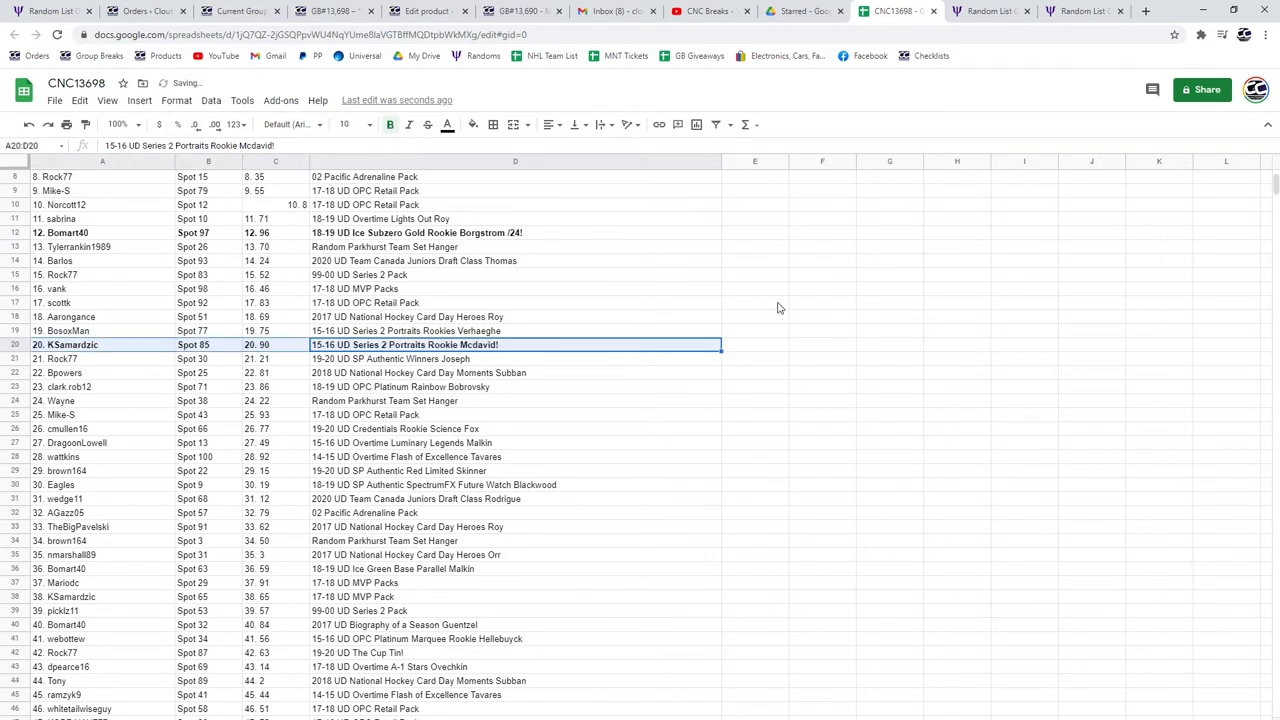
pyautogui.scroll(-3)
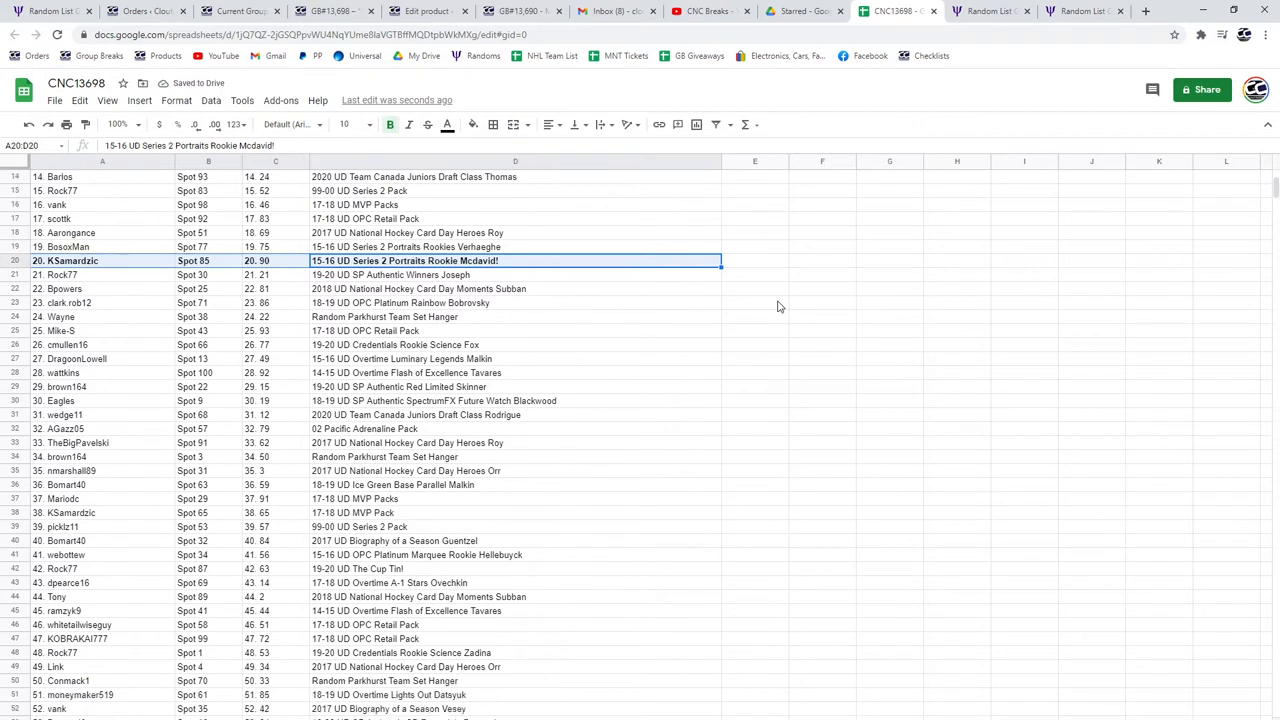
pyautogui.scroll(-3)
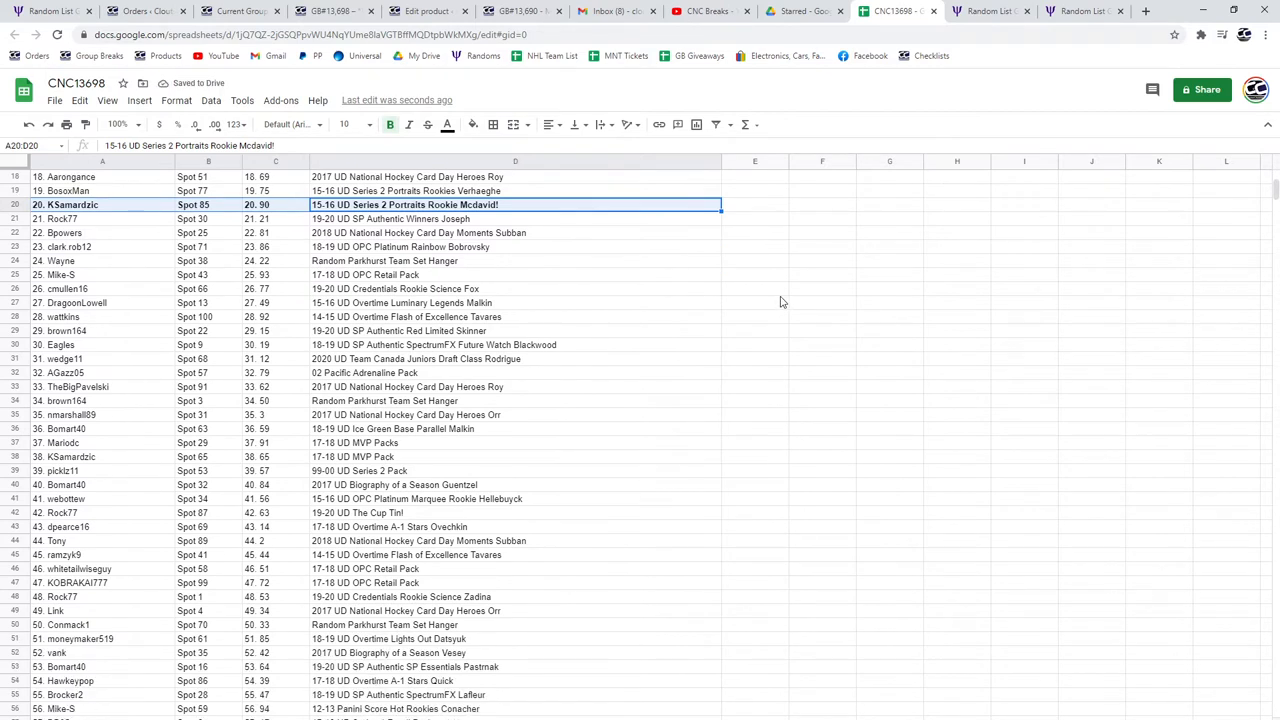
pyautogui.scroll(-3)
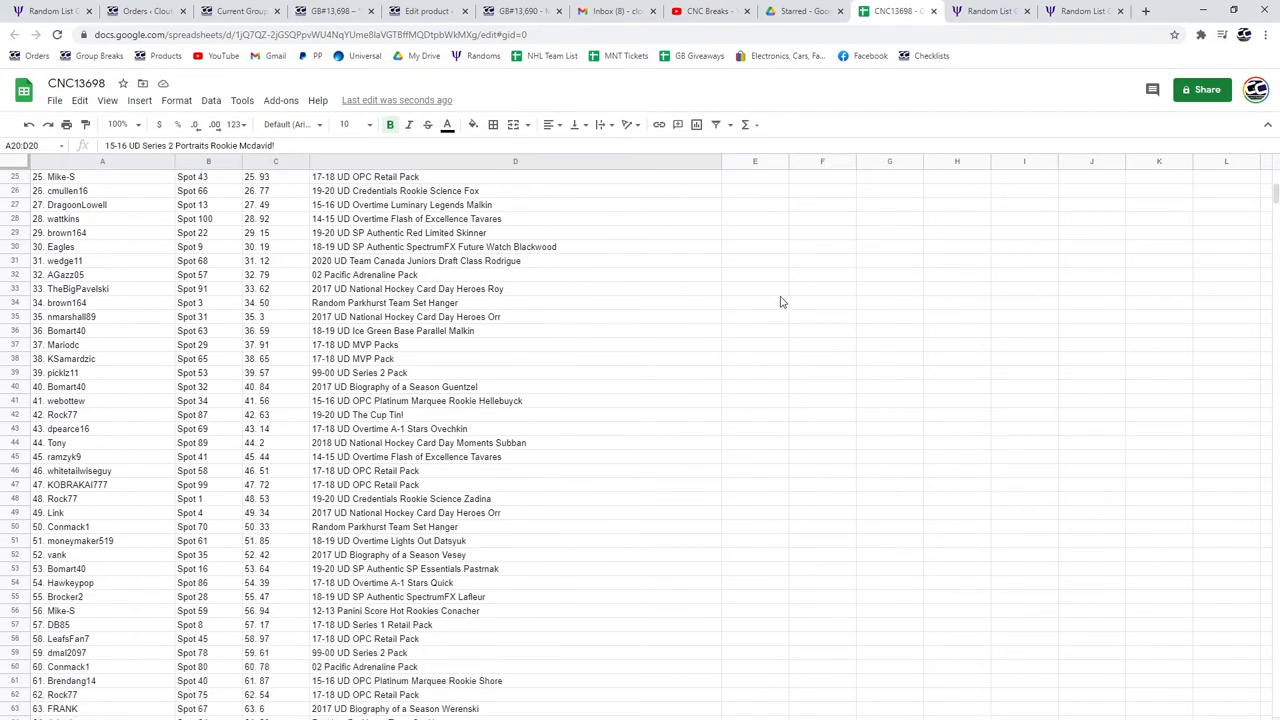
pyautogui.scroll(-3)
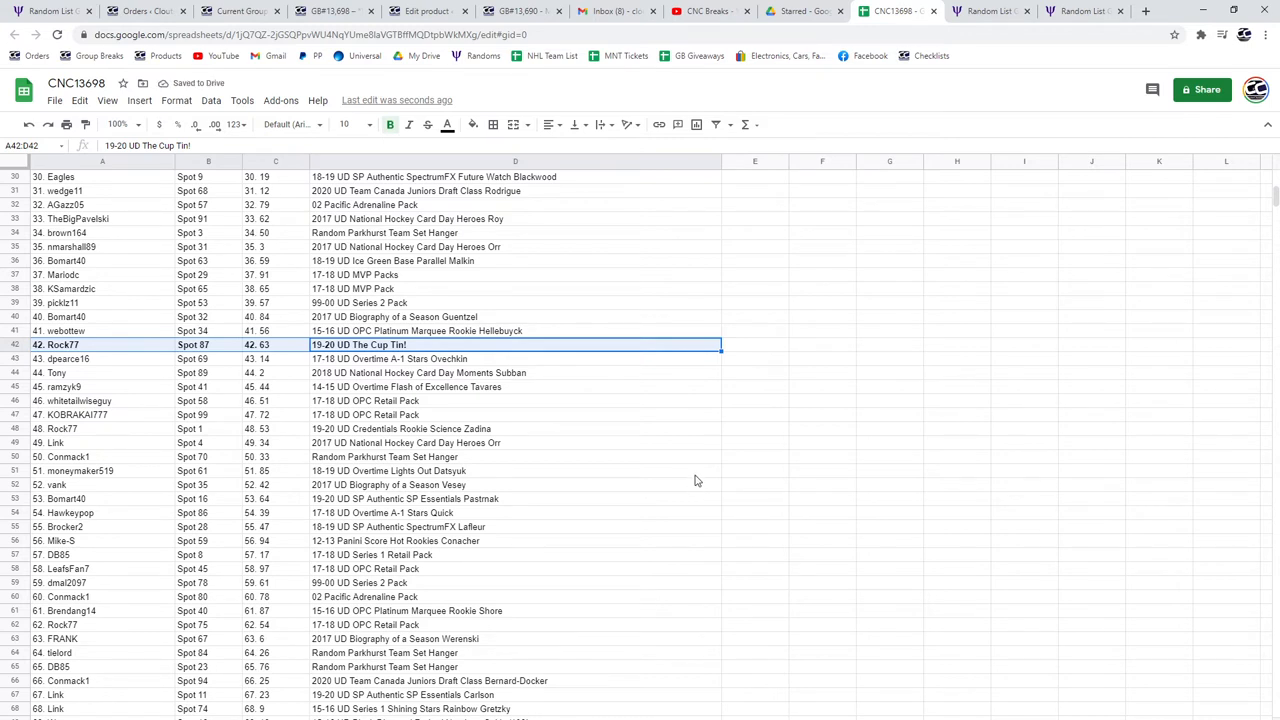
pyautogui.scroll(-3)
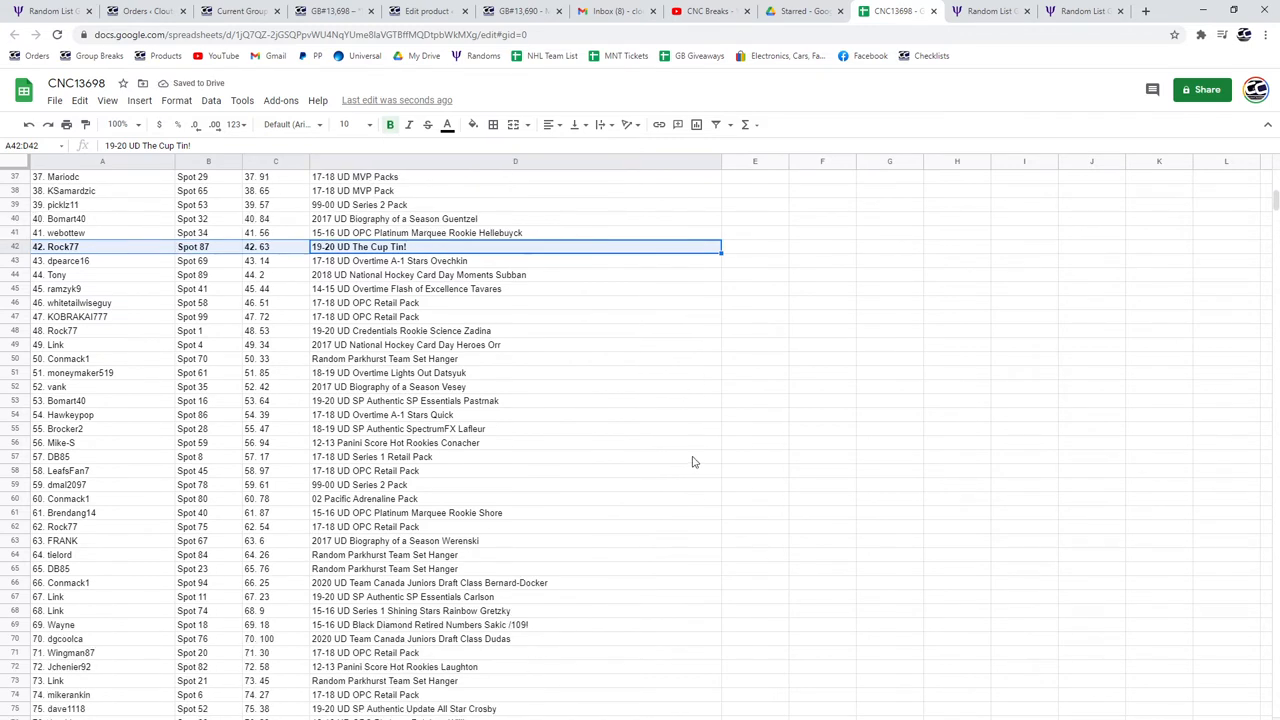
pyautogui.scroll(-3)
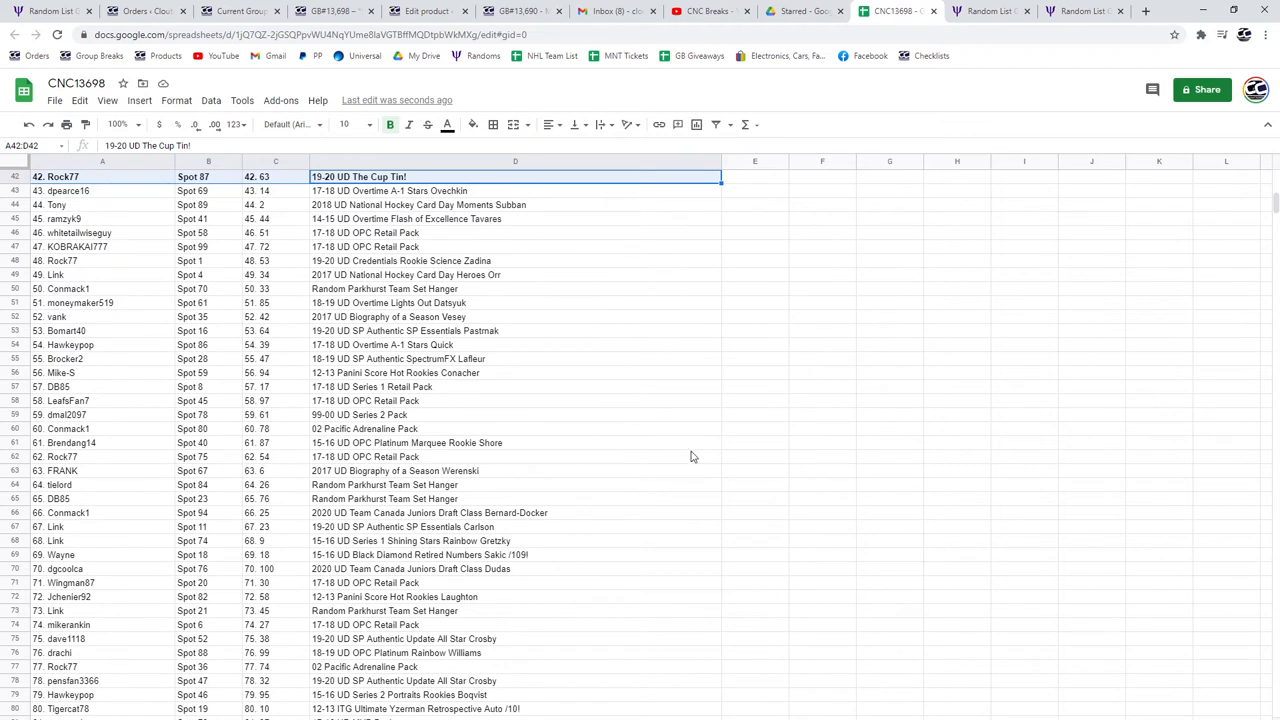
pyautogui.scroll(-3)
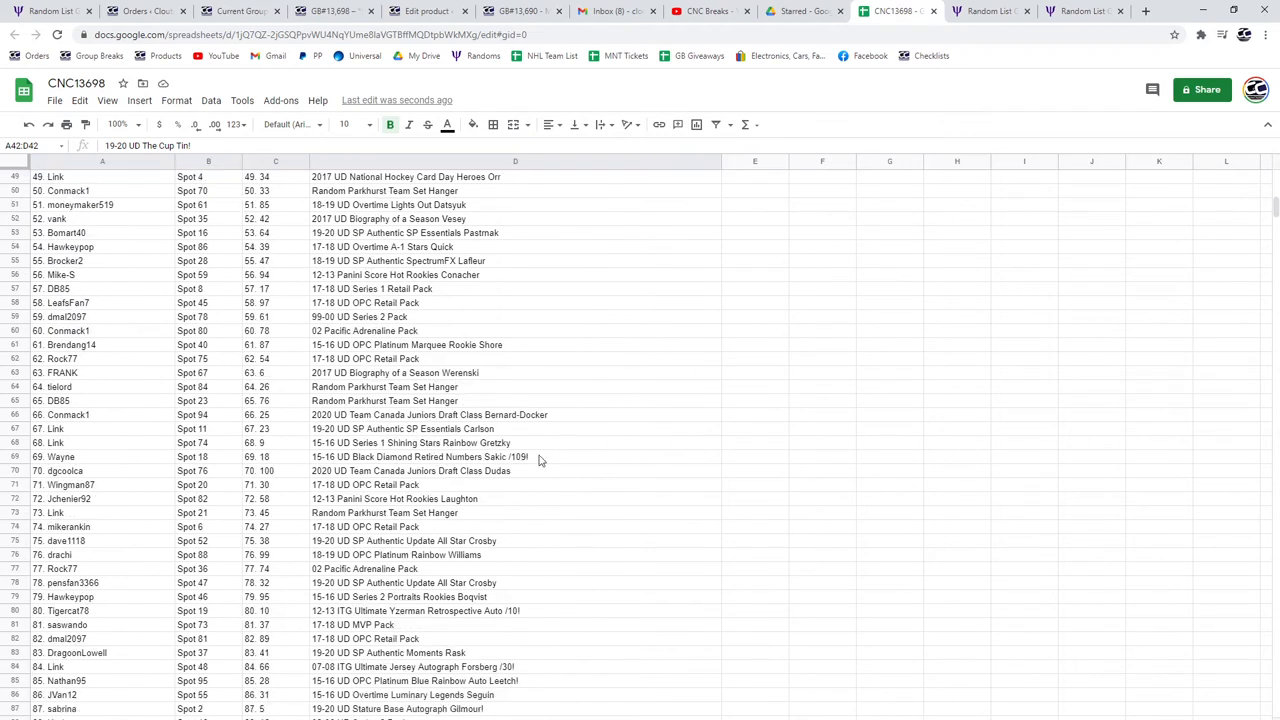
# - Bold the Ultimate Retrospective auto row and the next autographed hit row
pyautogui.click(516, 456)
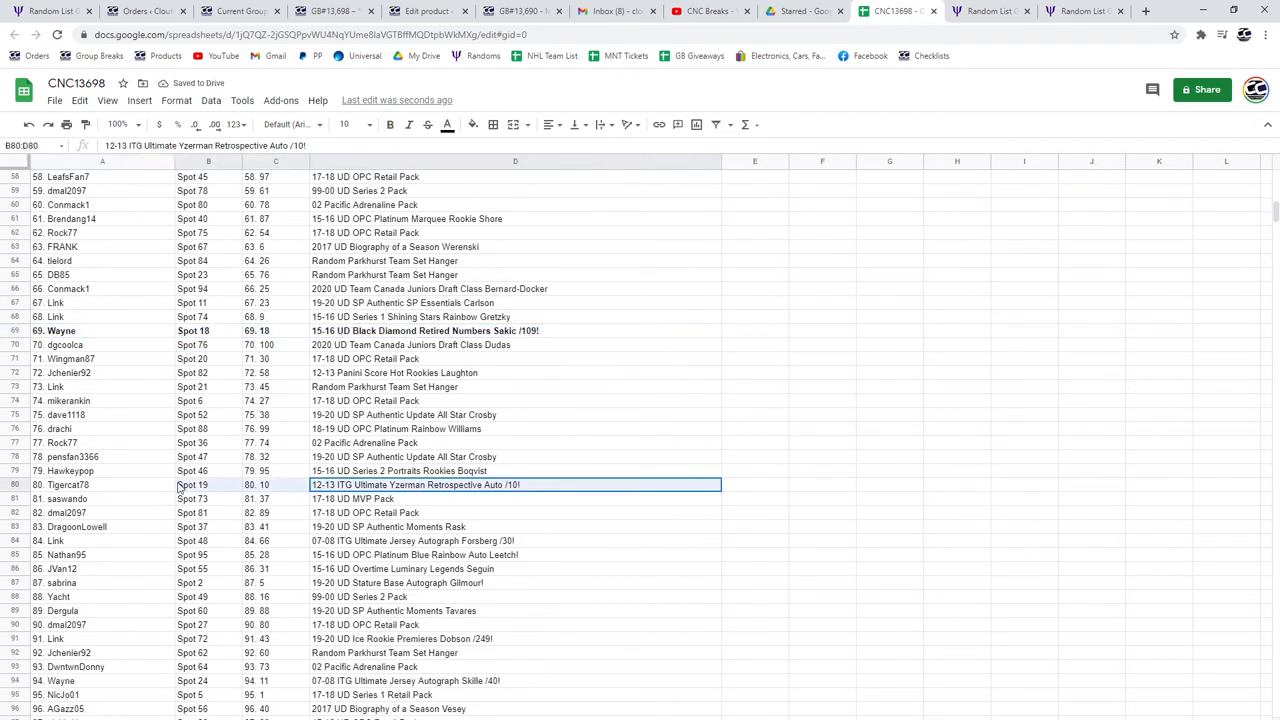
pyautogui.click(390, 124)
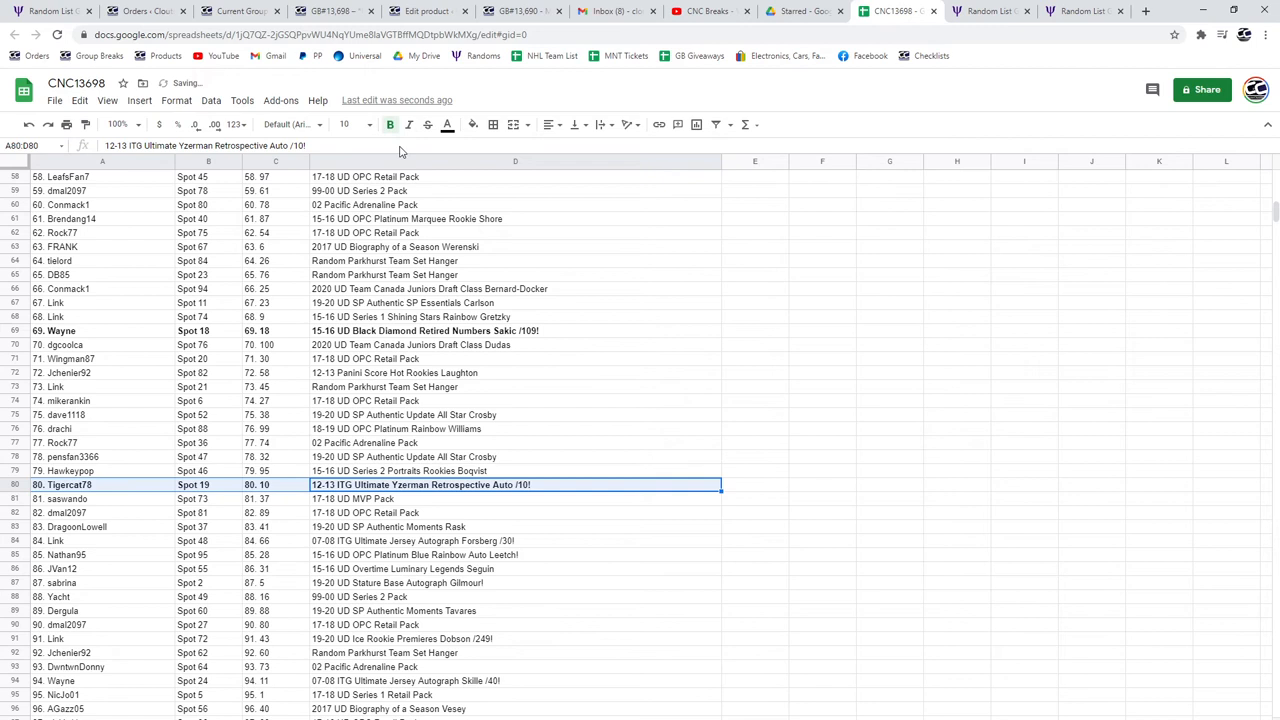
pyautogui.scroll(-3)
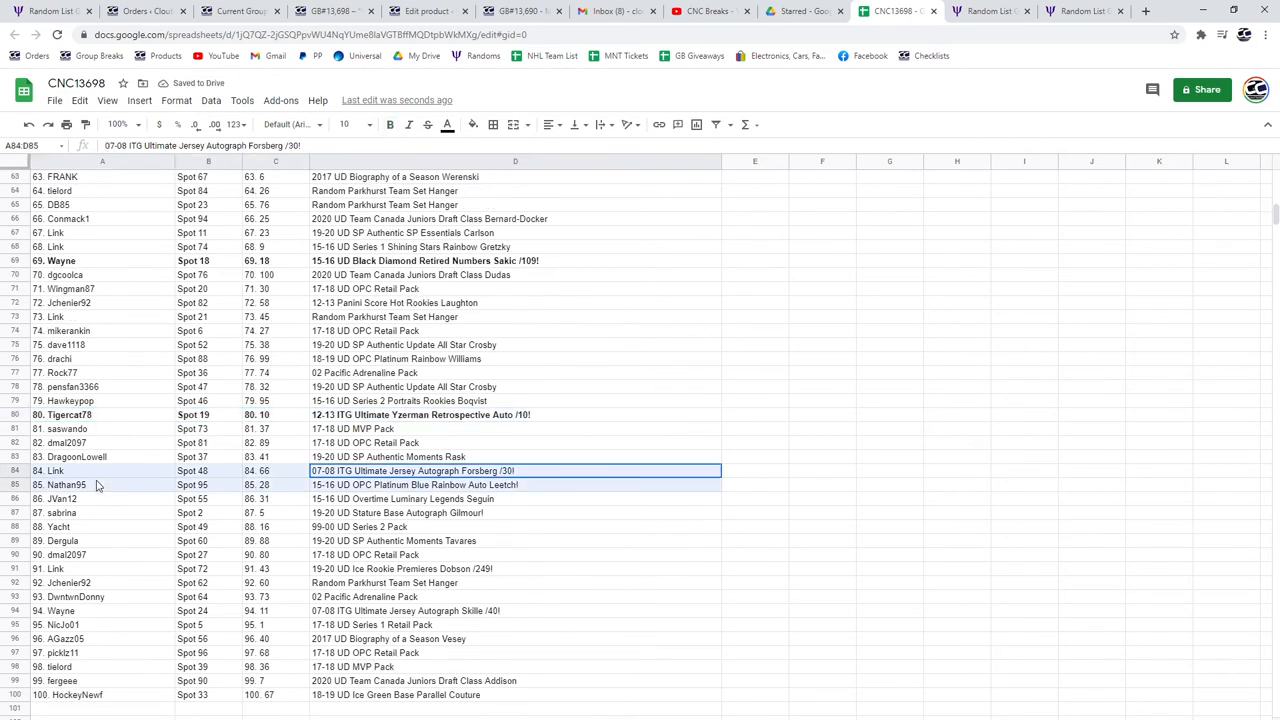
pyautogui.click(390, 124)
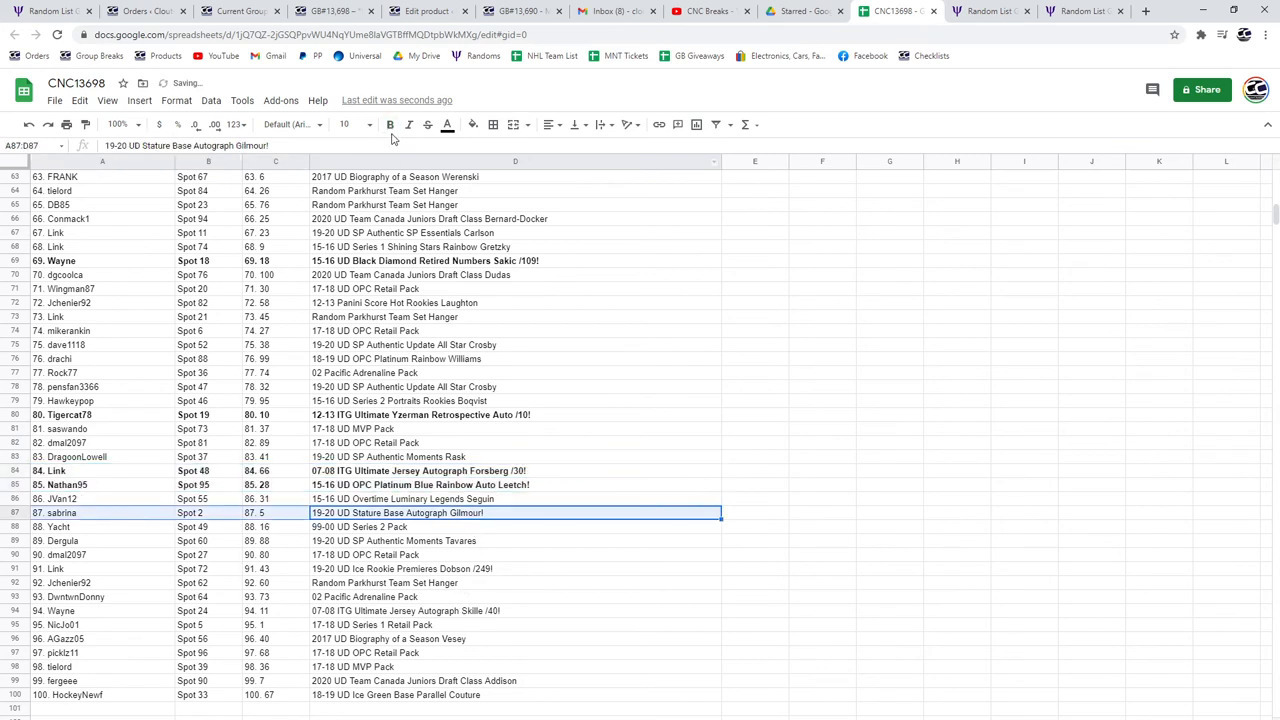
# - Bold the Dobson rookie premieres row and select the Skille autograph row
pyautogui.click(400, 568)
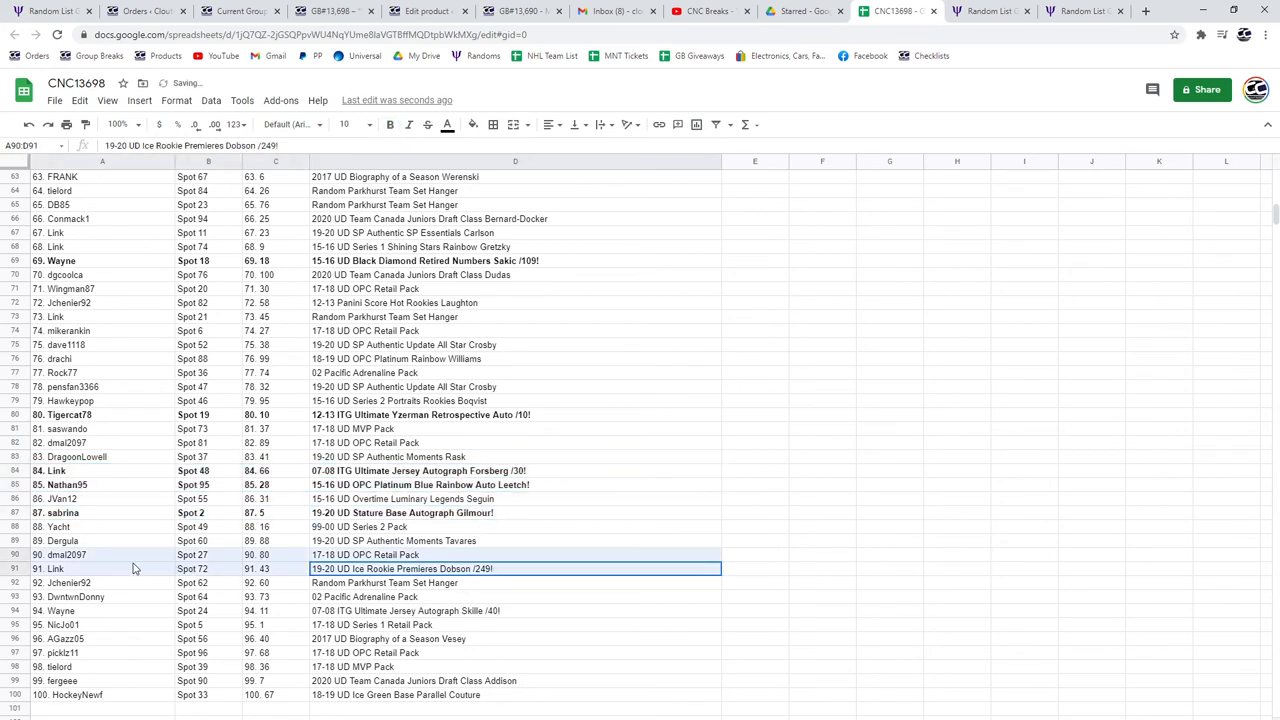
pyautogui.click(48, 568)
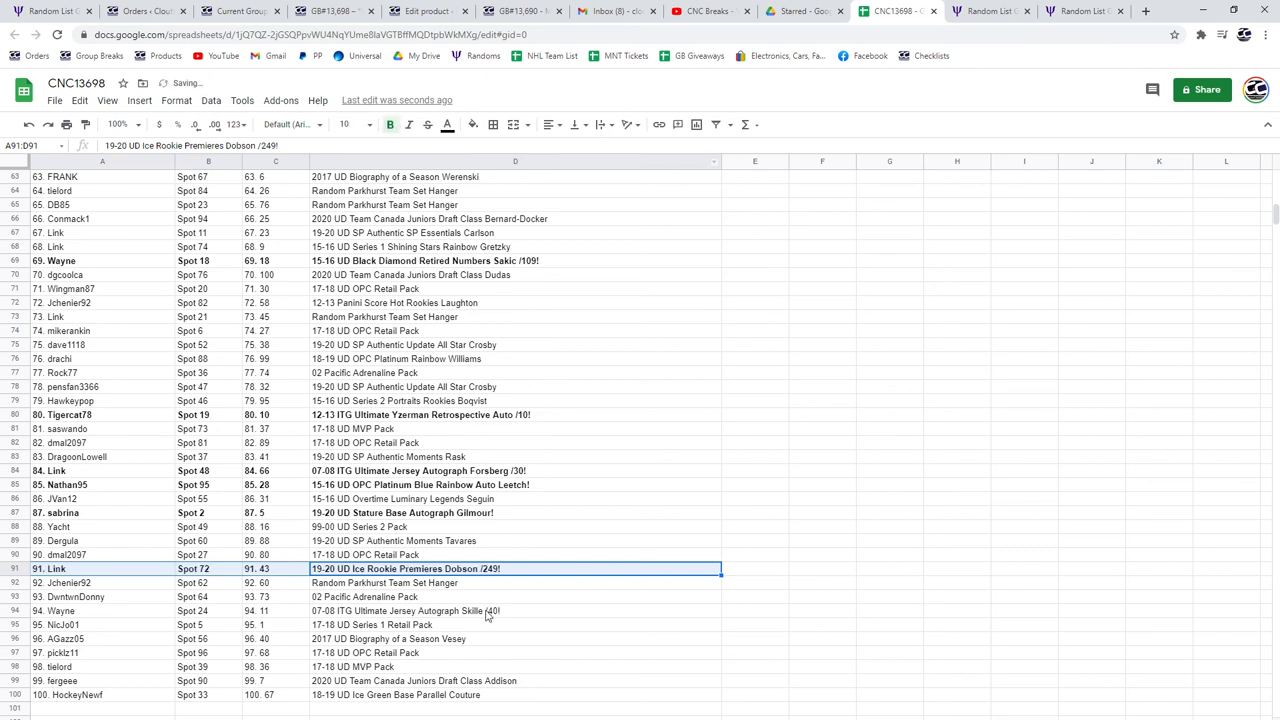
pyautogui.click(516, 612)
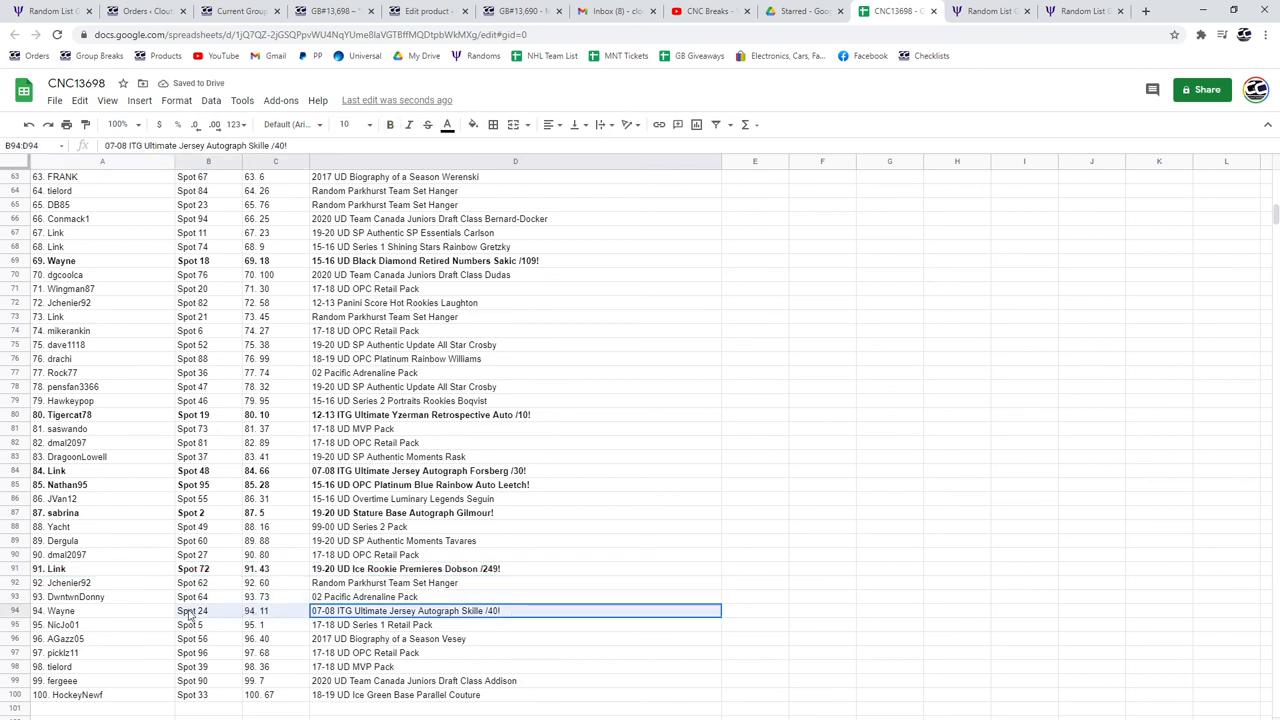